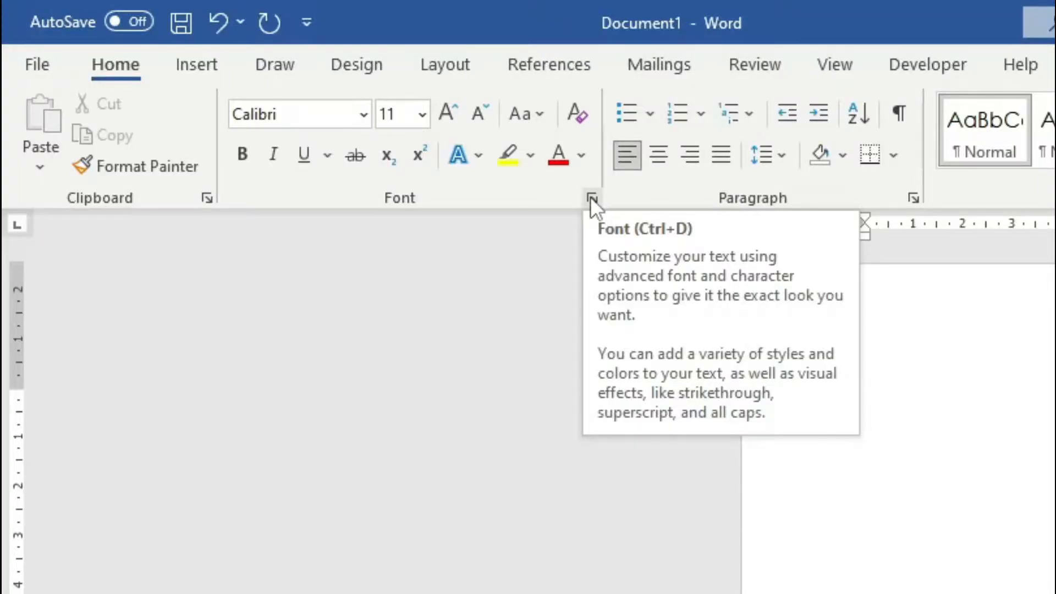
Step: Bring up the Font dialog from the Home ribbon's Font group
click(591, 199)
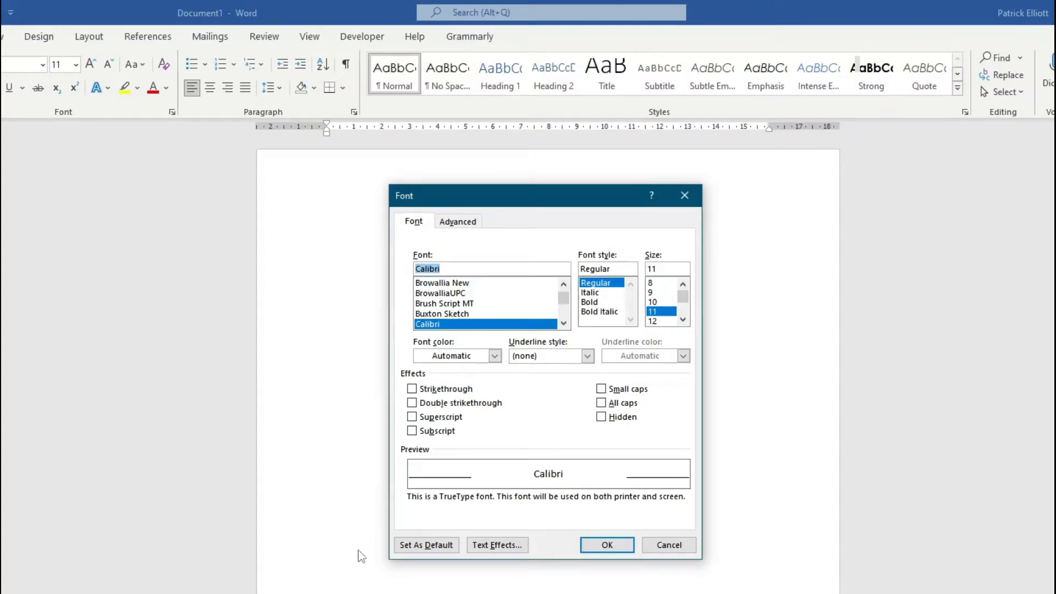
mouse_move(573, 418)
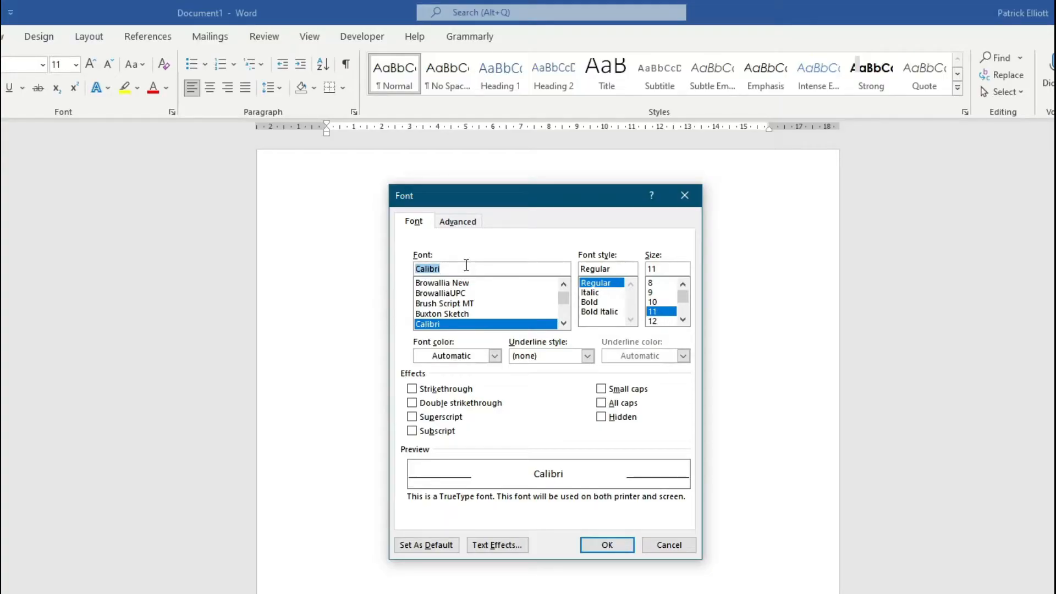
Step: Choose Century Gothic at size 12 in the Font dialog
text(ce)
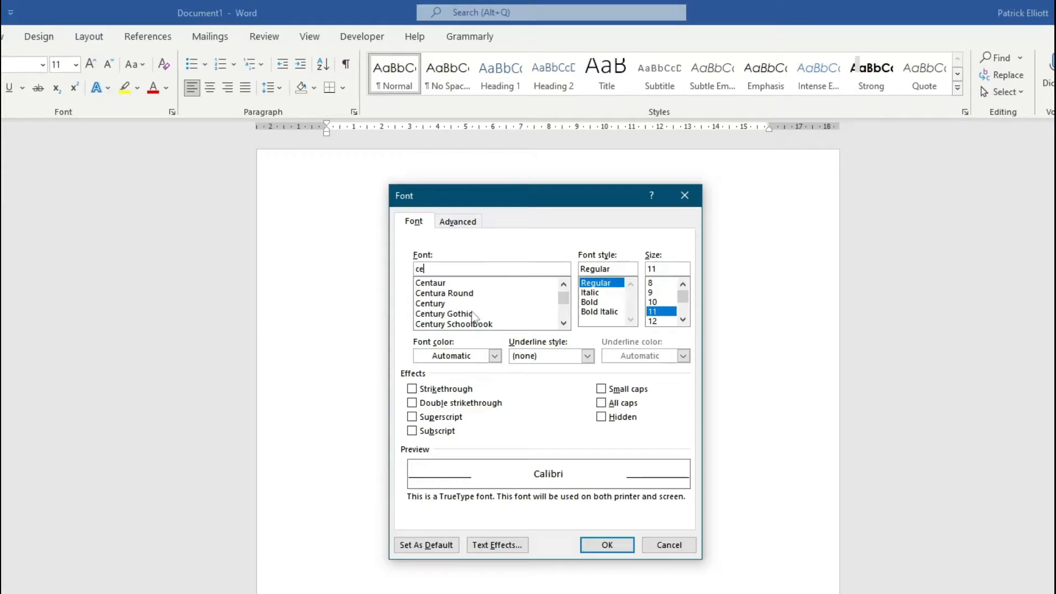
click(444, 313)
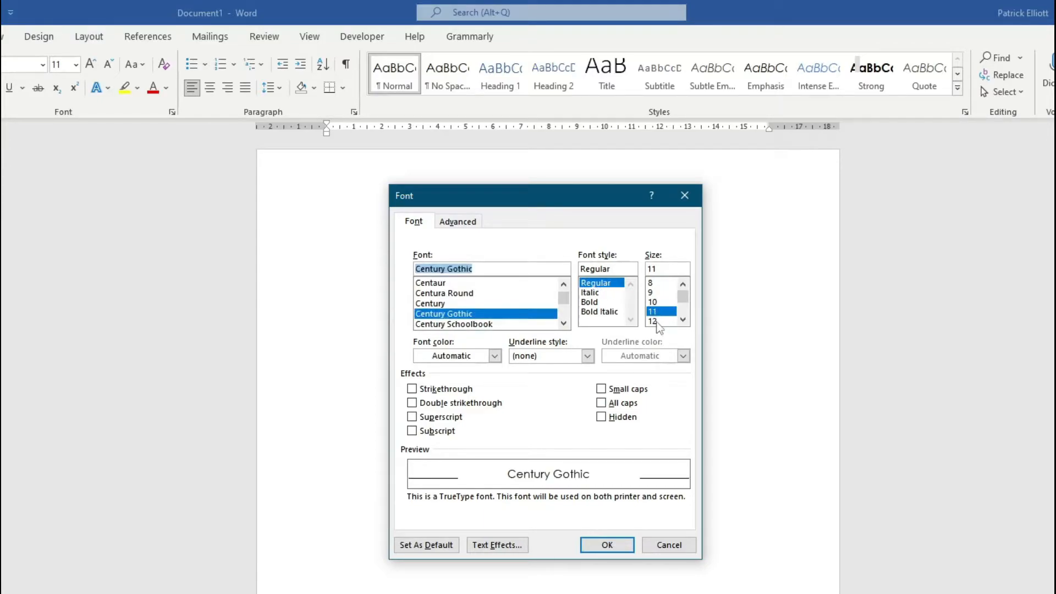
click(653, 320)
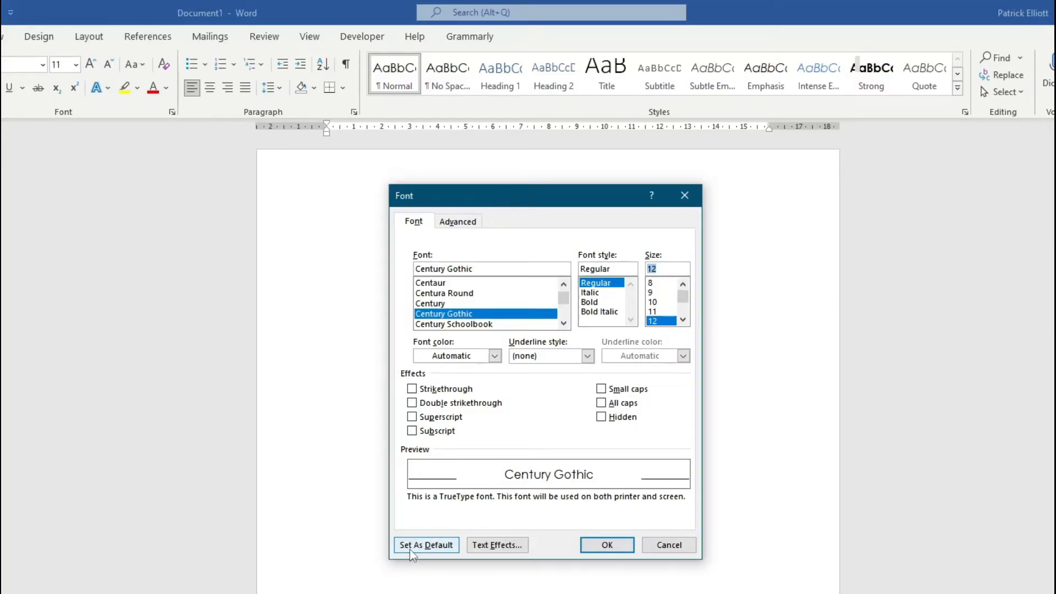
Step: Set Century Gothic 12 pt as default for all documents based on the Normal template
click(424, 544)
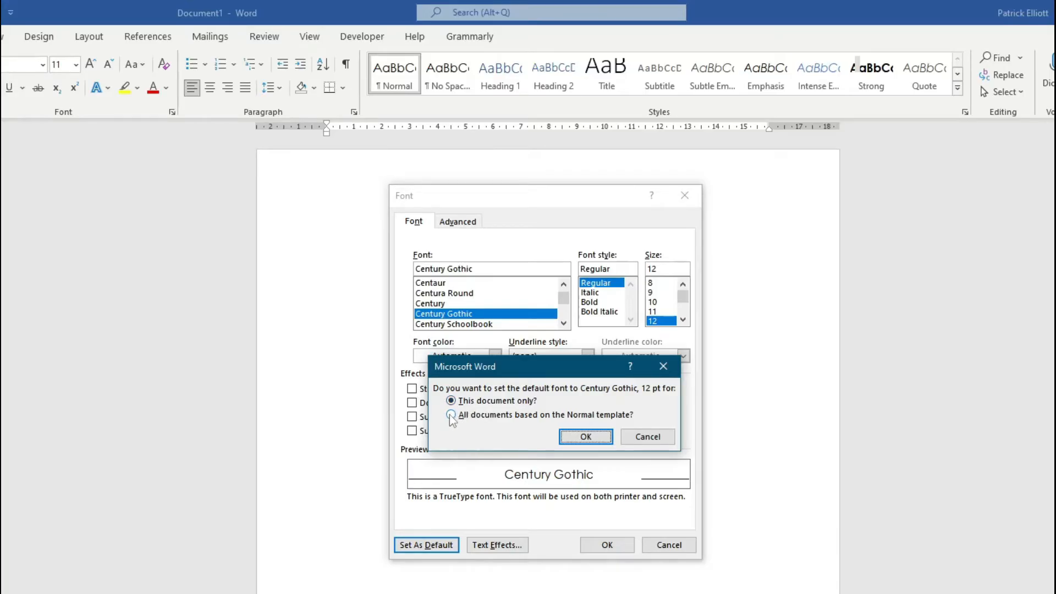
click(451, 415)
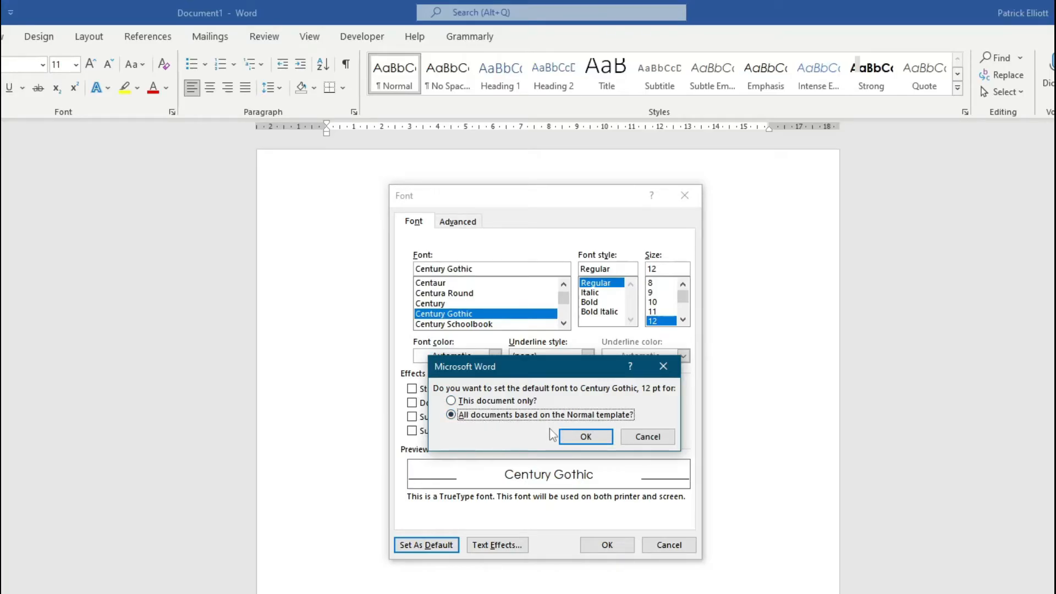
mouse_move(400, 74)
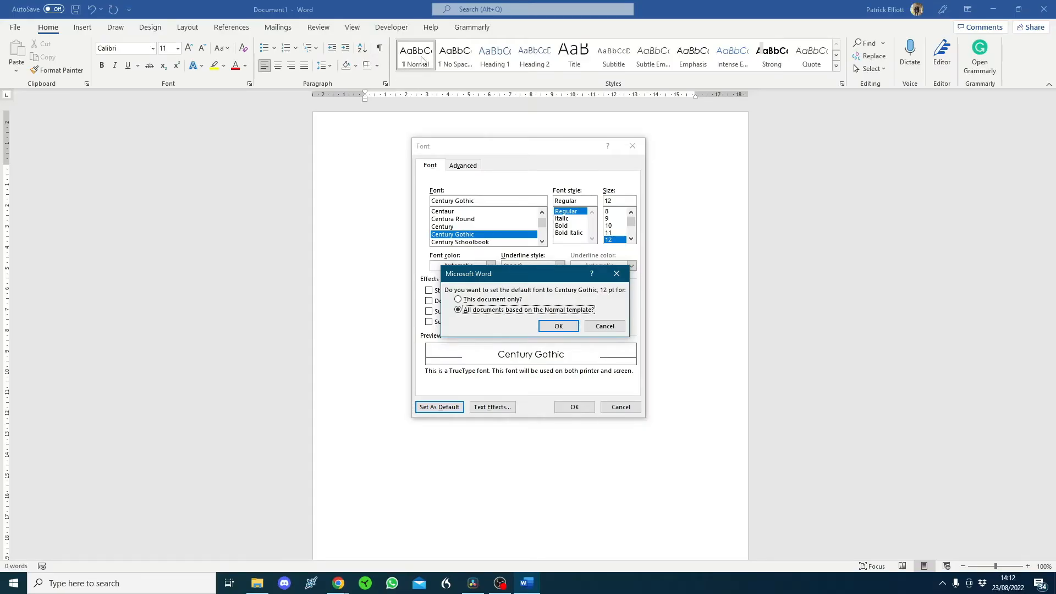
mouse_move(532, 272)
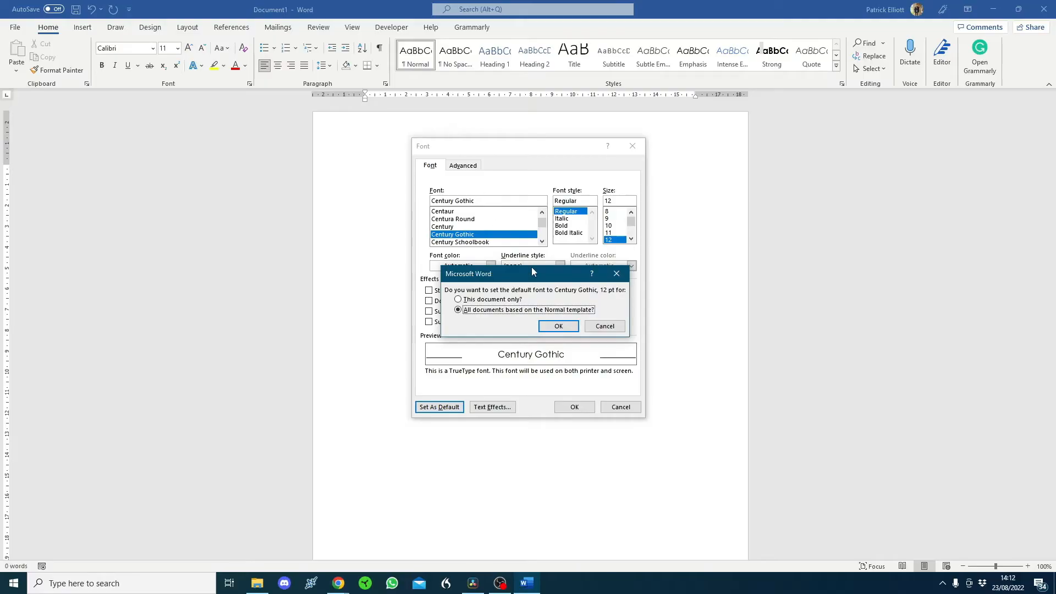
Step: Confirm Century Gothic 12 pt as the new default font
click(558, 325)
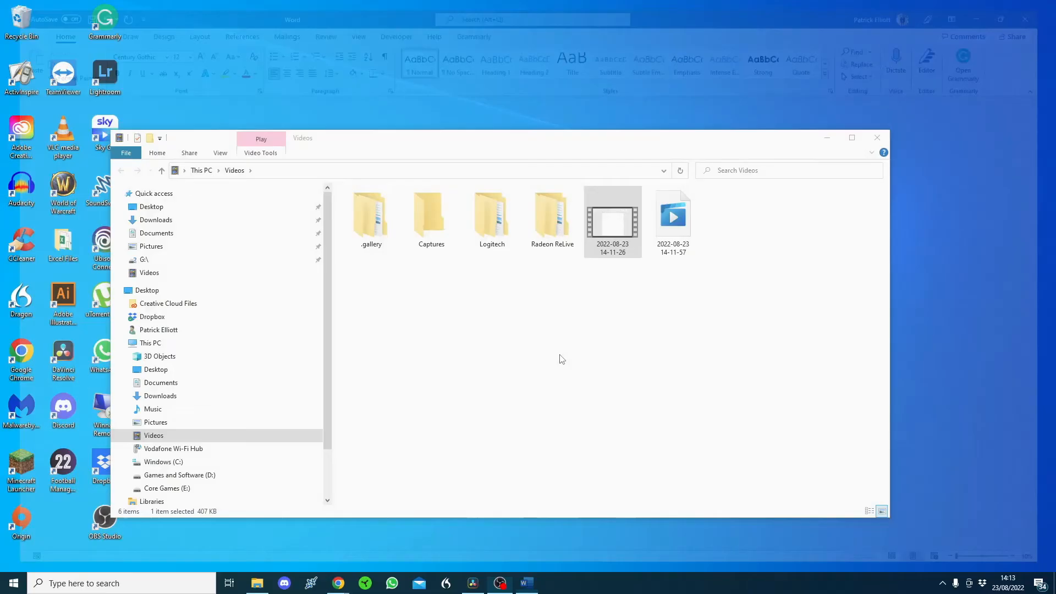
Step: Relaunch Word via taskbar search and start a new blank document in Century Gothic 12
text(wor)
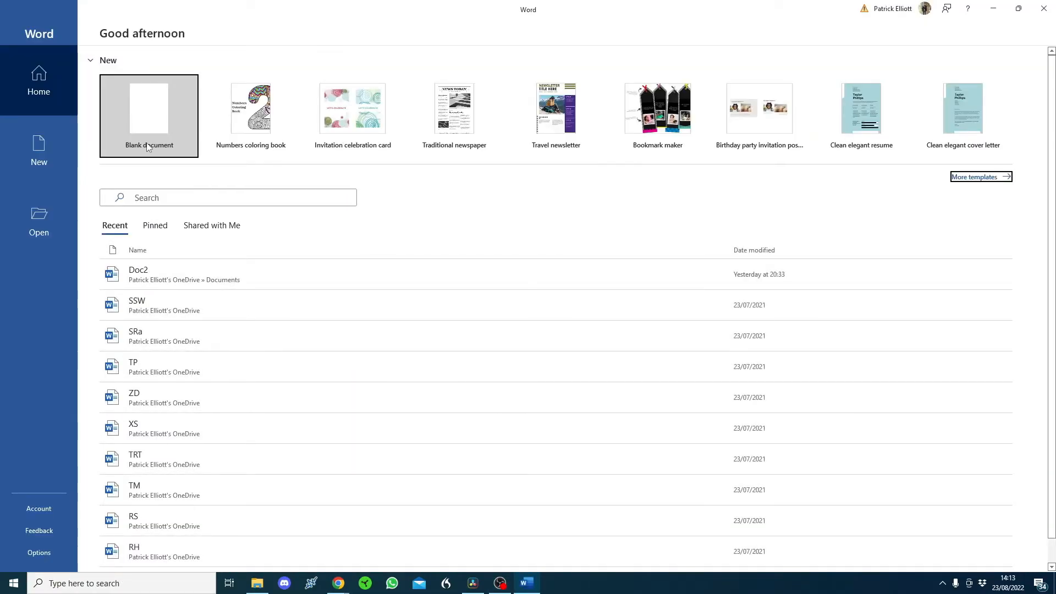
click(148, 115)
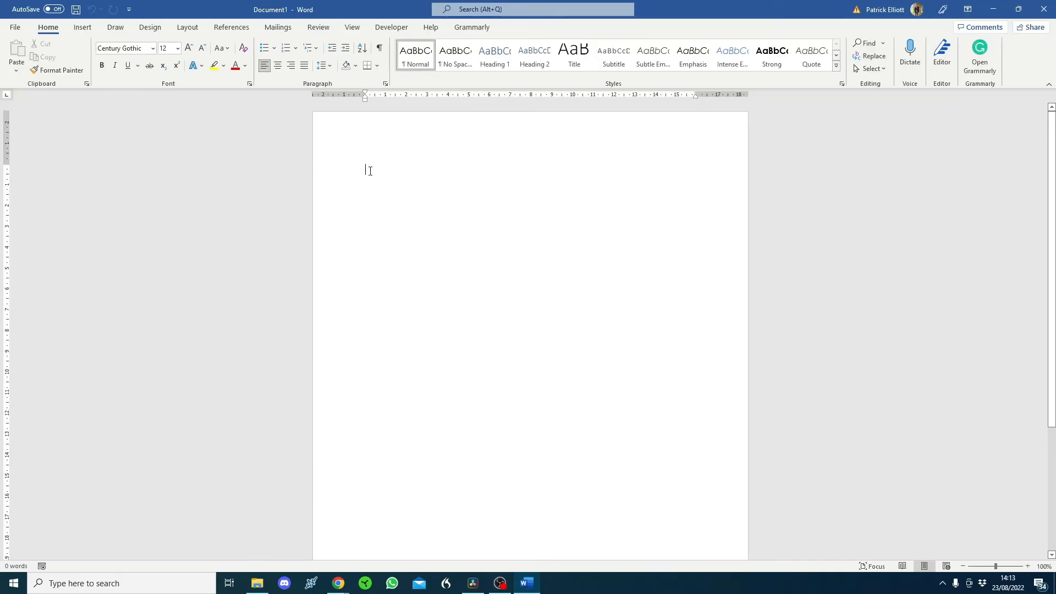